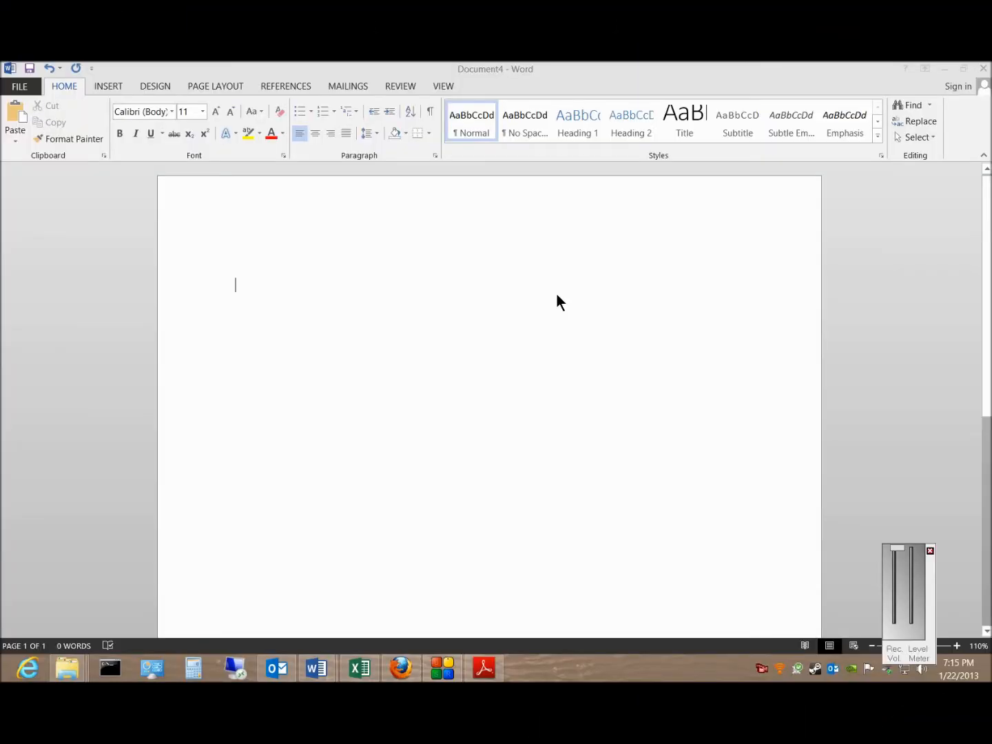
mouse_move(567, 318)
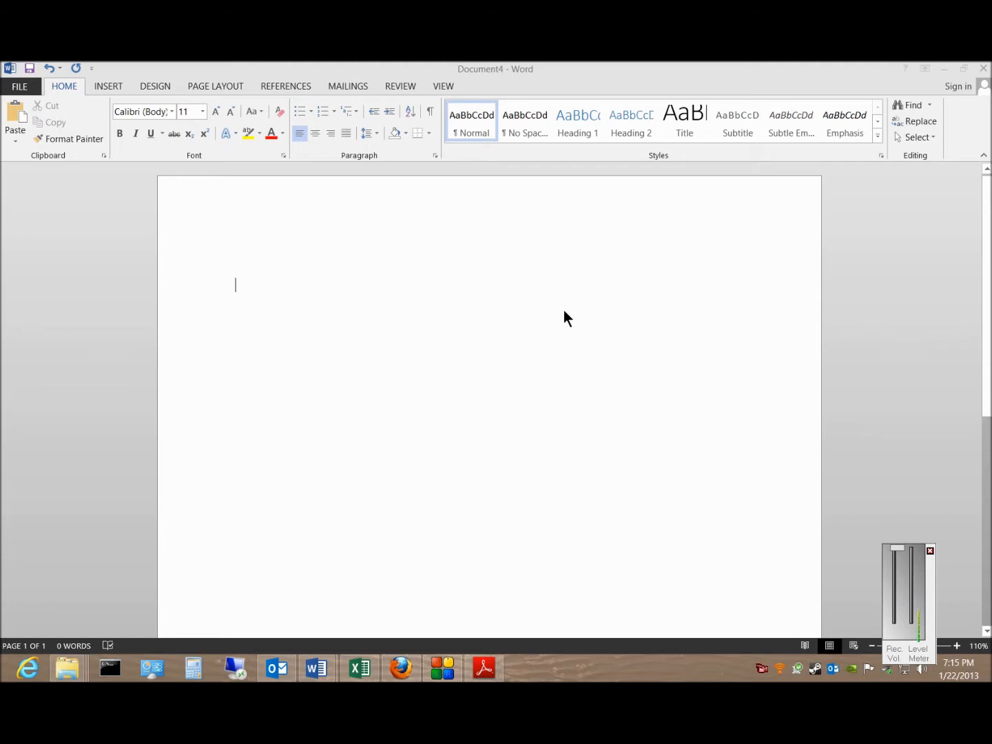
mouse_move(112, 168)
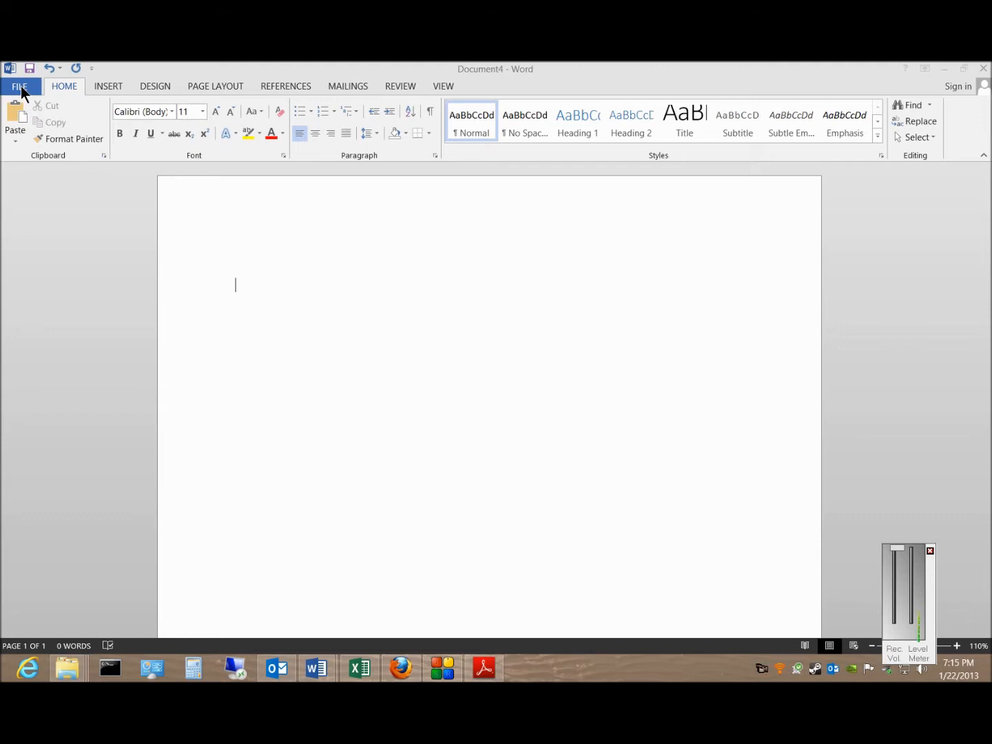
Preview the File folder labels (with macro, 30 per page) template from the Labels search results.
left_click(19, 85)
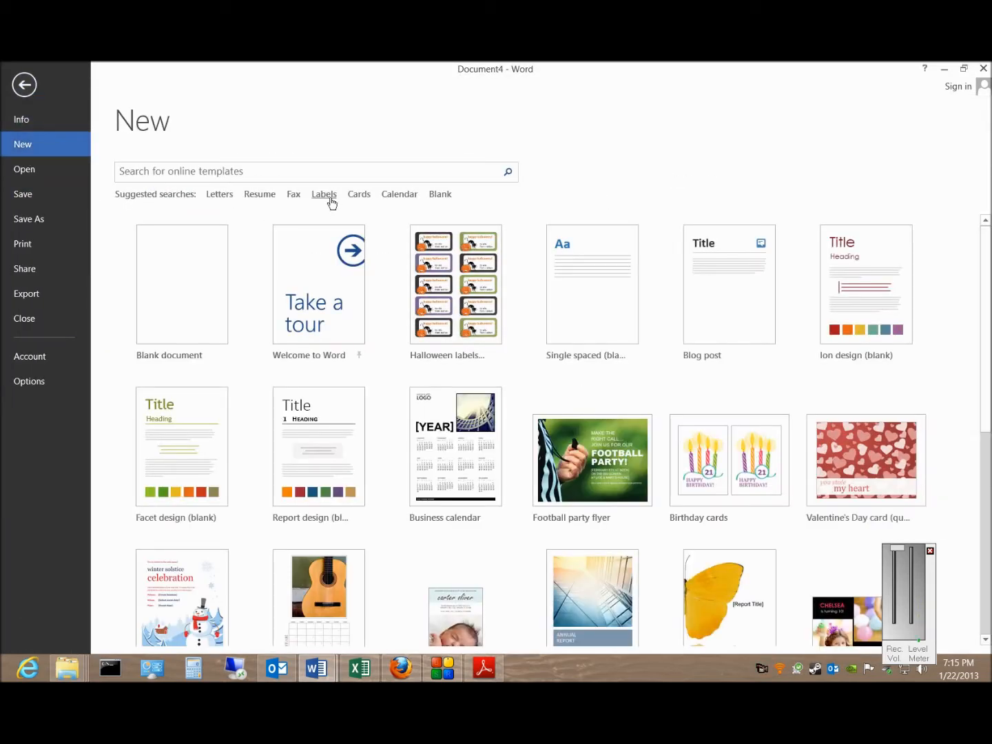
left_click(324, 193)
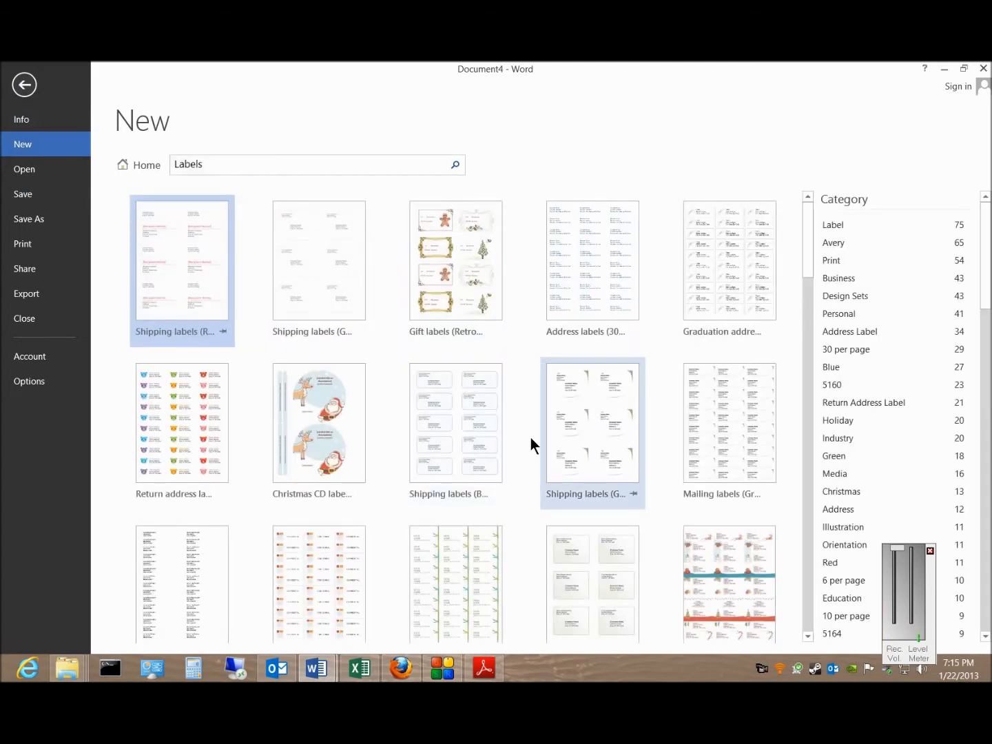
scroll("down", 3)
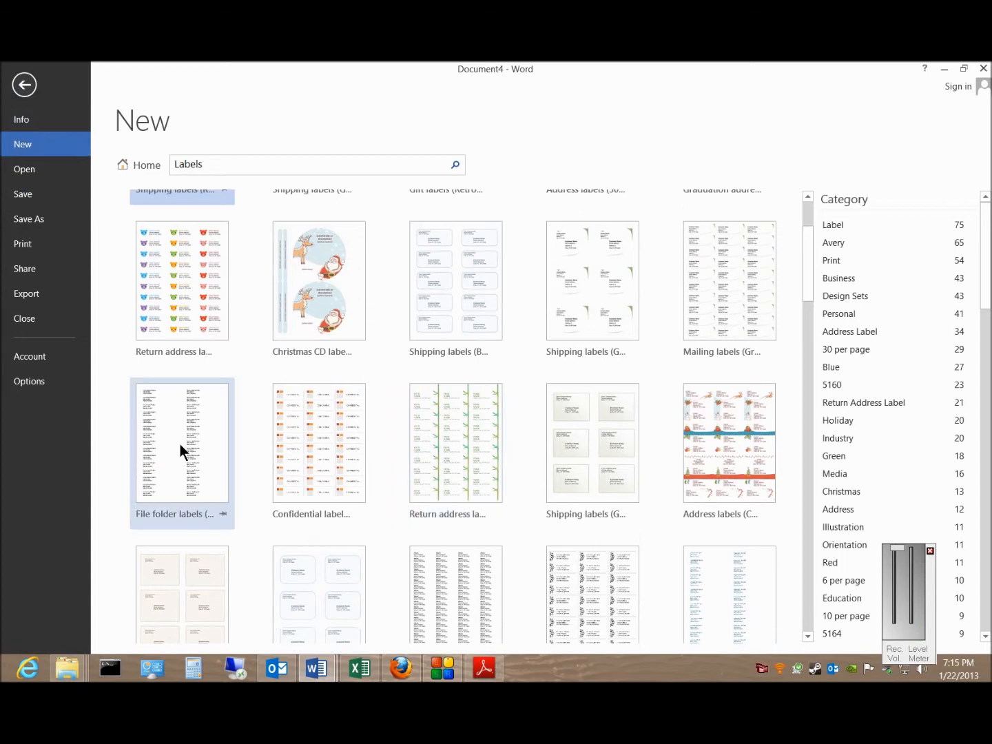
left_click(182, 444)
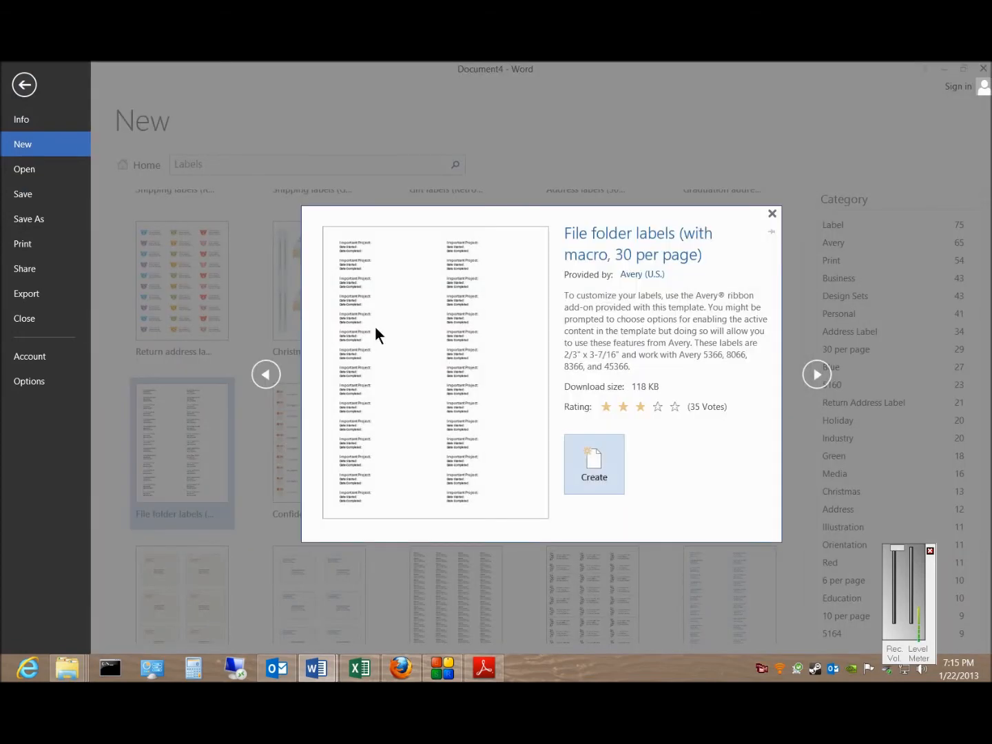
mouse_move(598, 262)
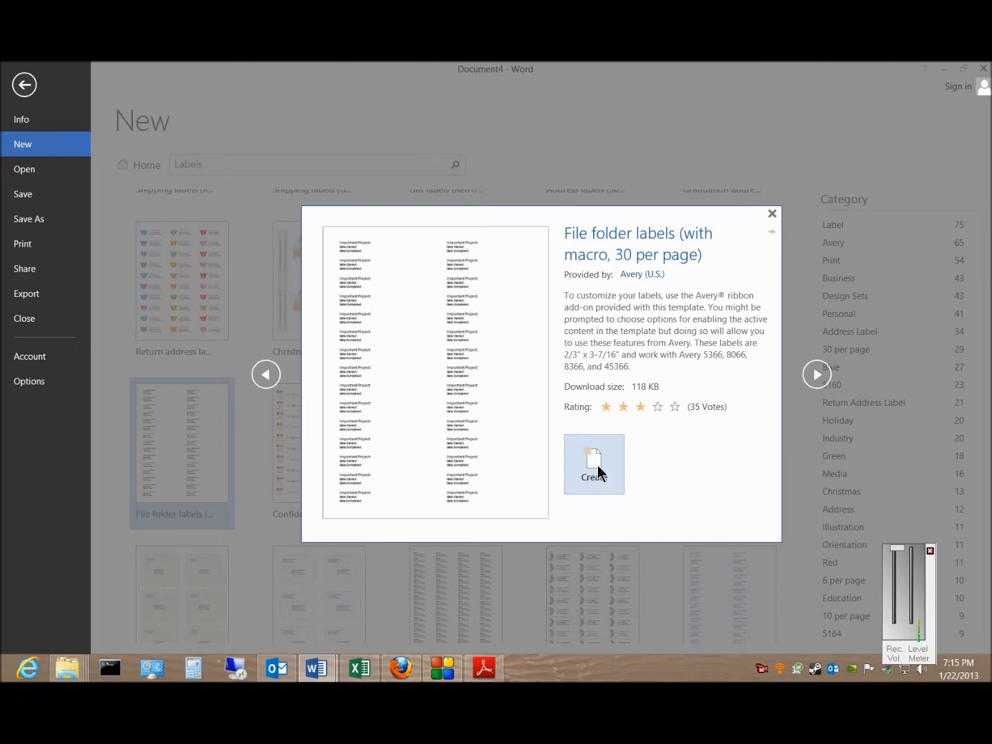
Create the folder labels document, right-align its label text and restyle it with a bolder theme font.
left_click(594, 463)
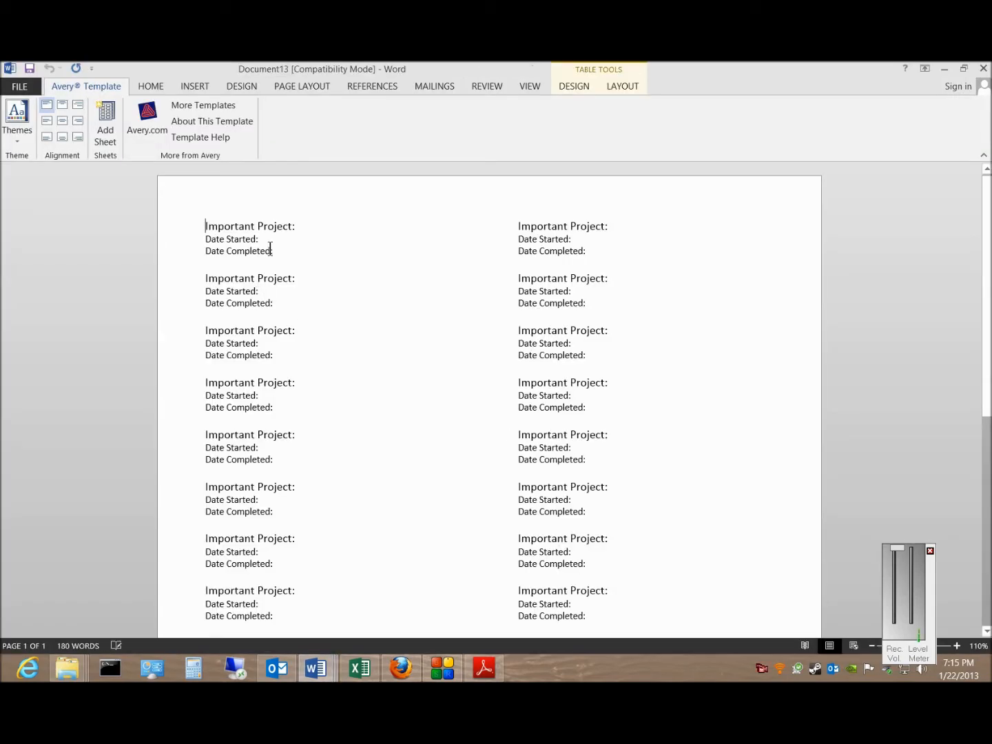
left_click(259, 239)
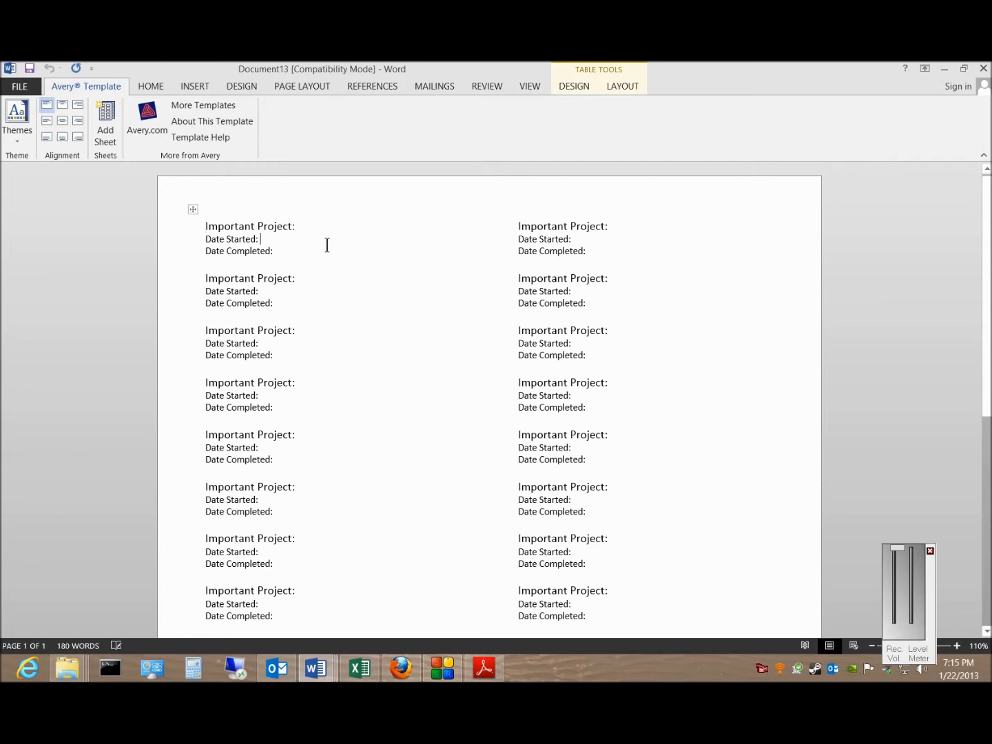
mouse_move(309, 284)
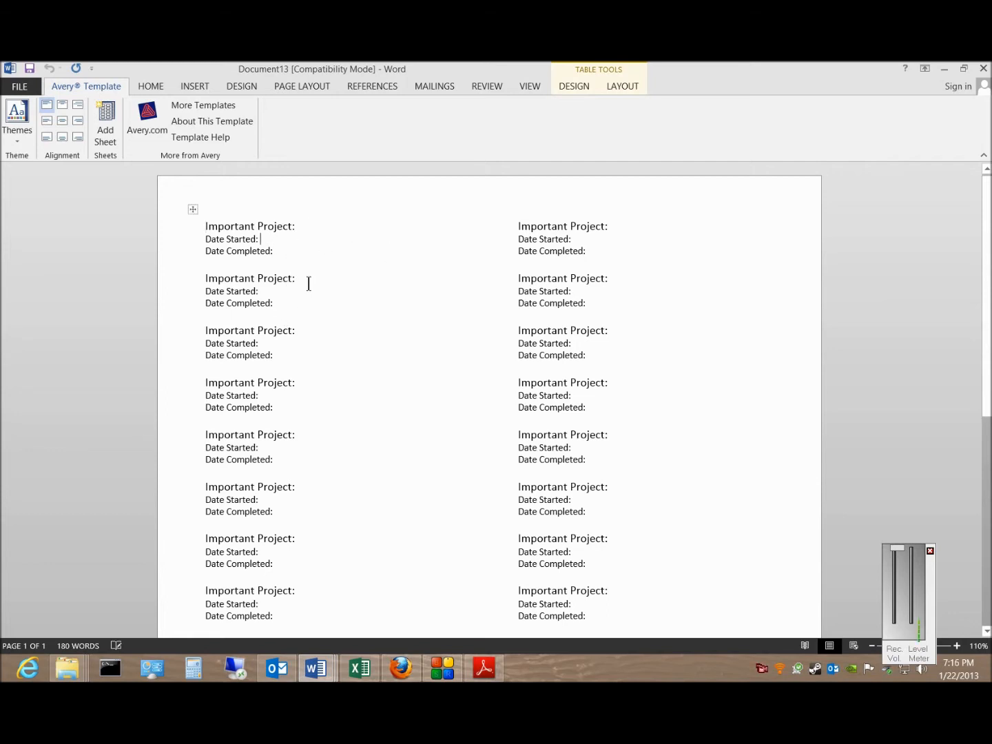
left_click(77, 105)
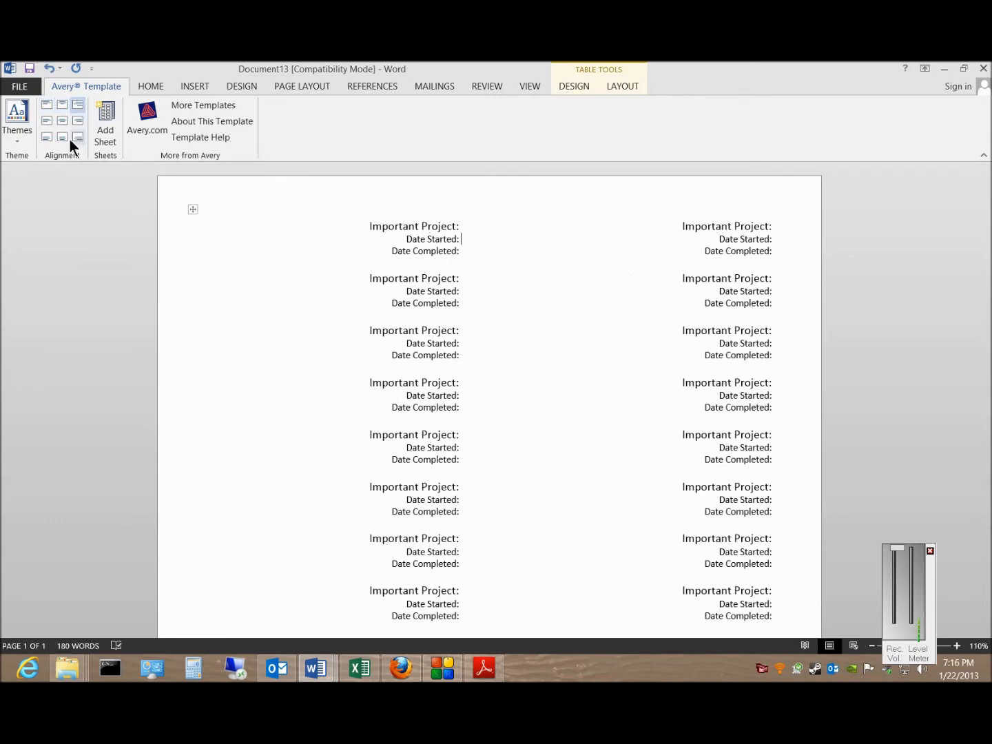
left_click(16, 122)
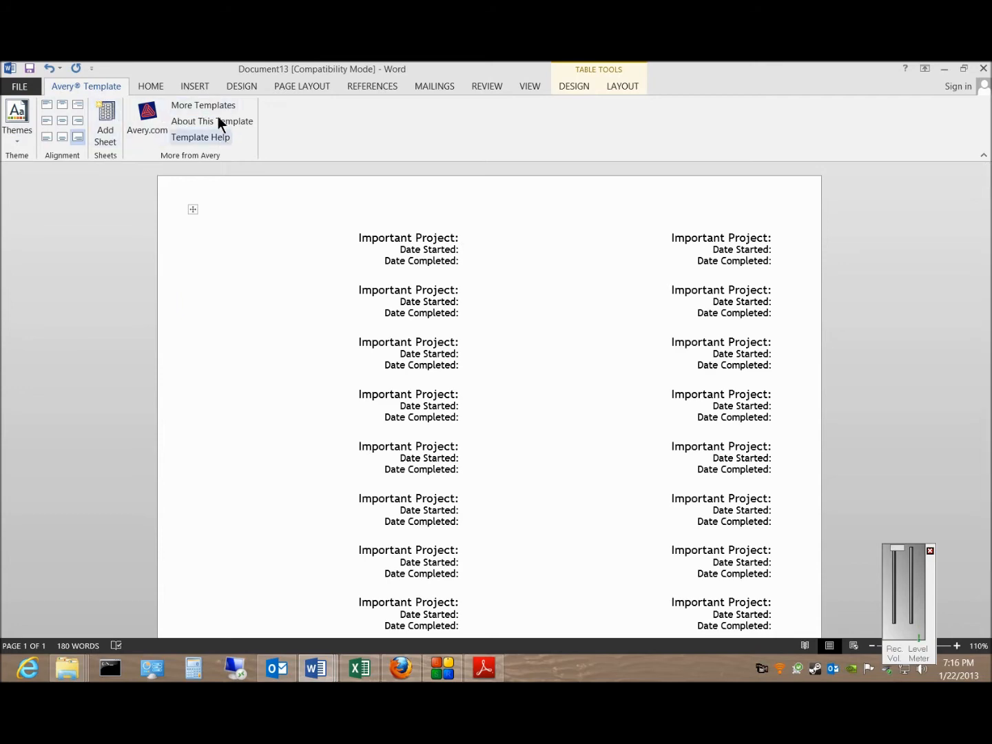
View the template's help in Word Help and close it, leaving the document info showing.
left_click(19, 87)
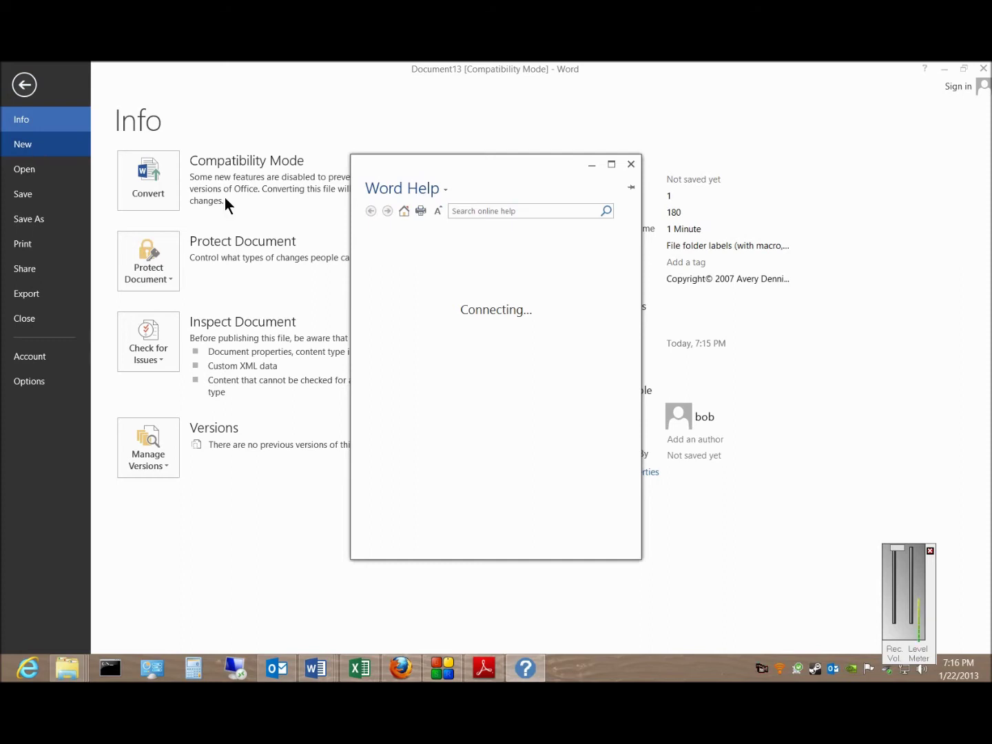
left_click(631, 163)
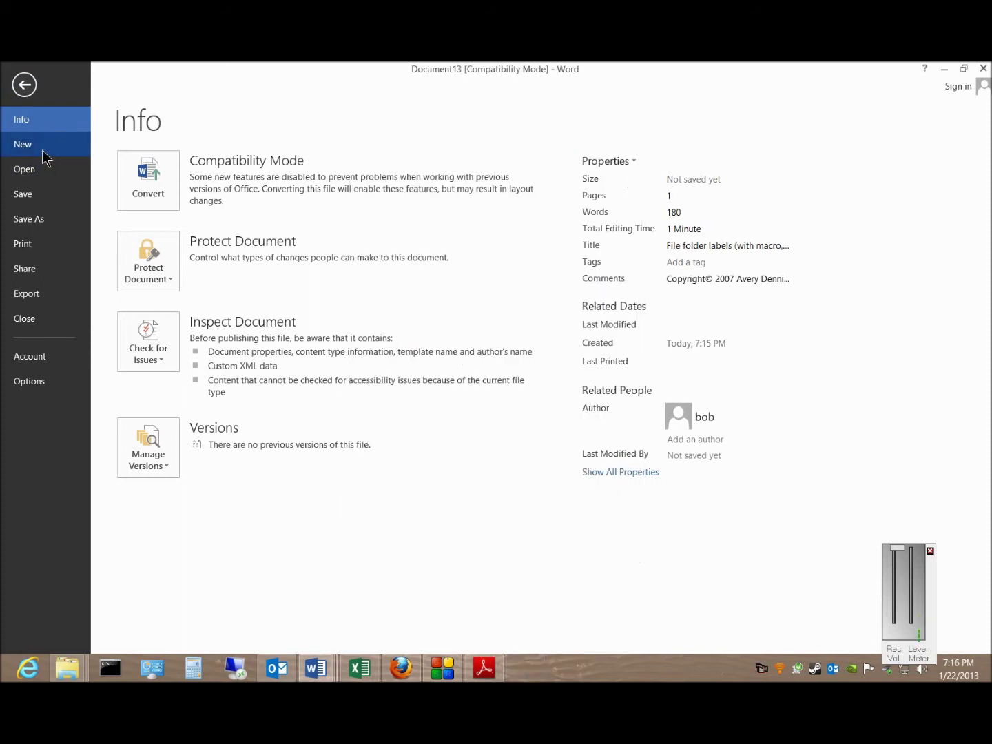
Create a second document from the Retro Holiday gift labels template.
left_click(22, 144)
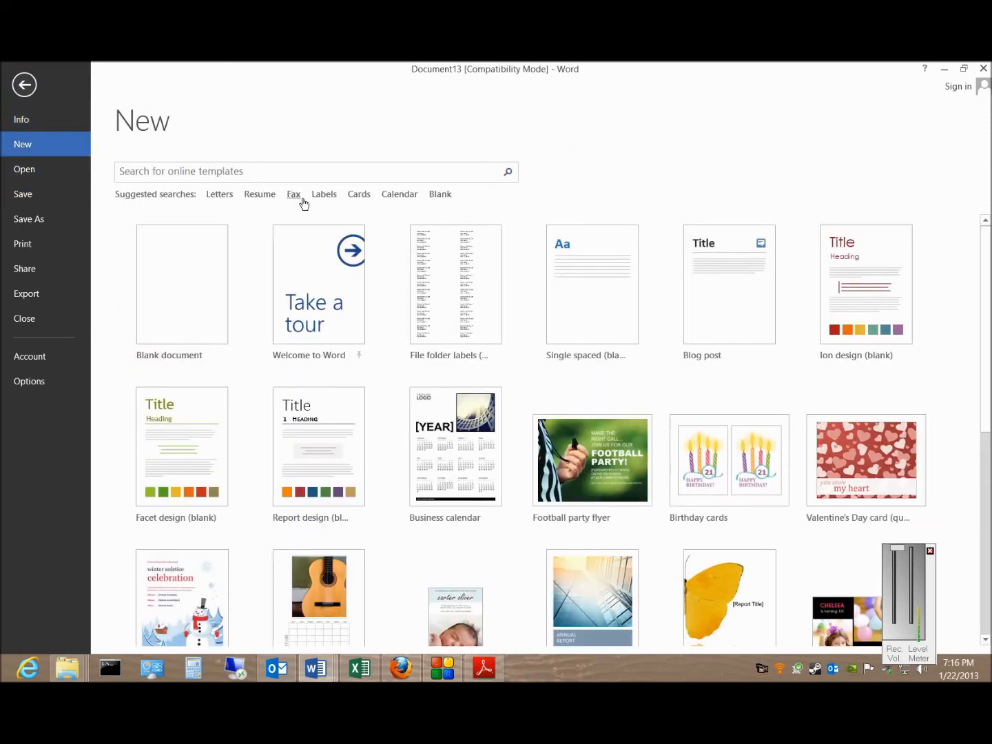
left_click(322, 193)
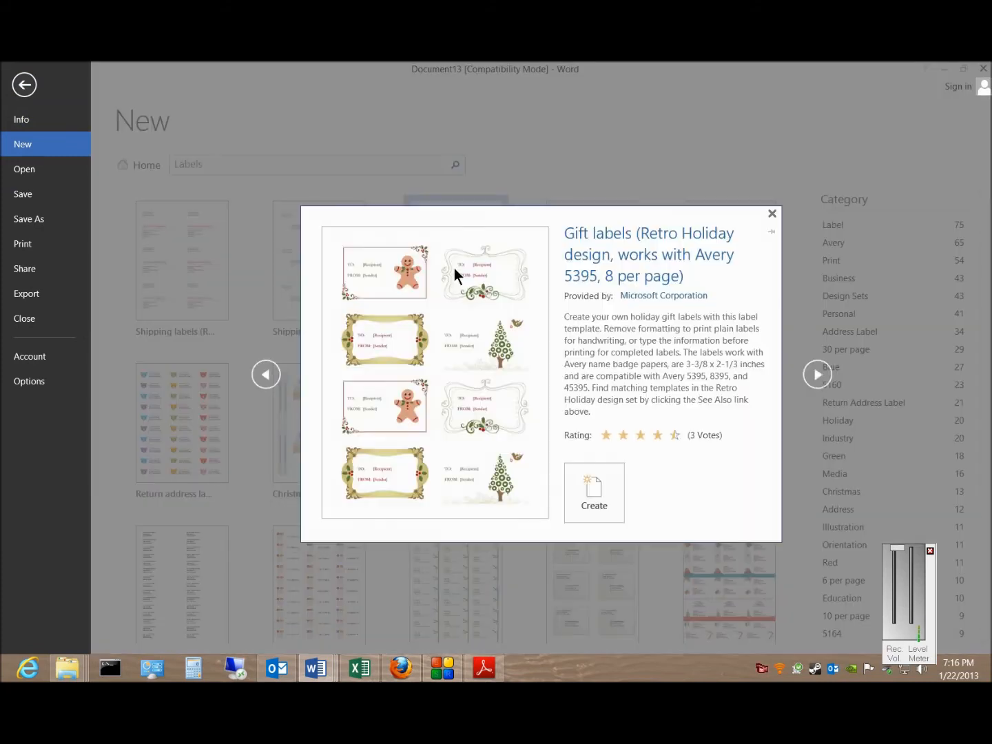
left_click(594, 493)
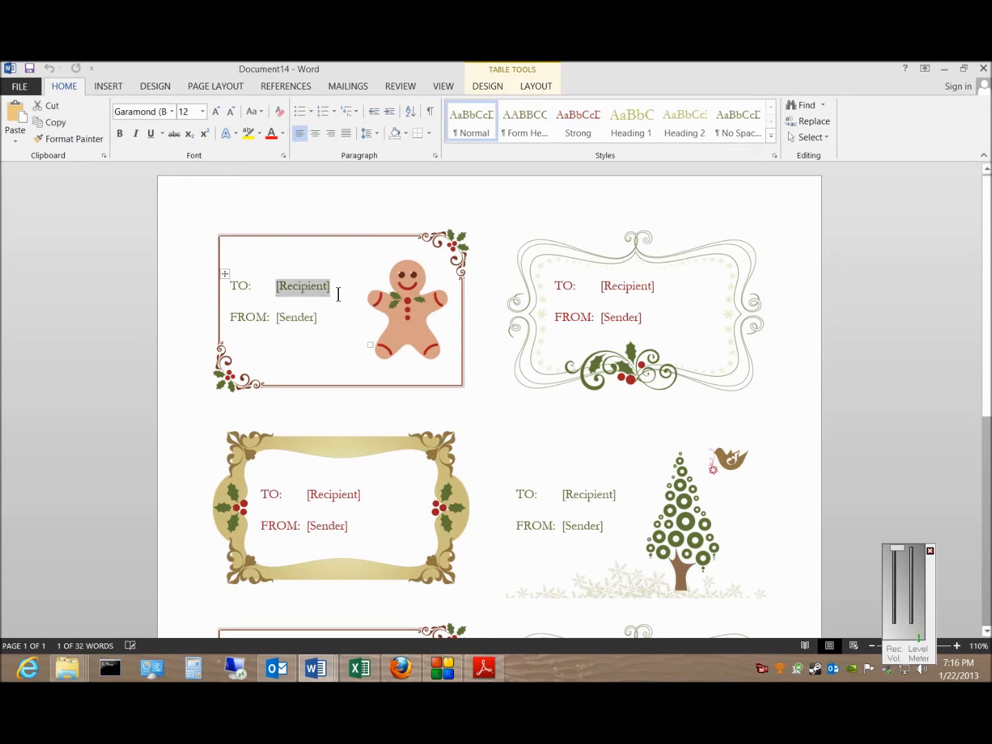
Fill the first gift label's To and From fields with the name 'Bob'.
type("Bob")
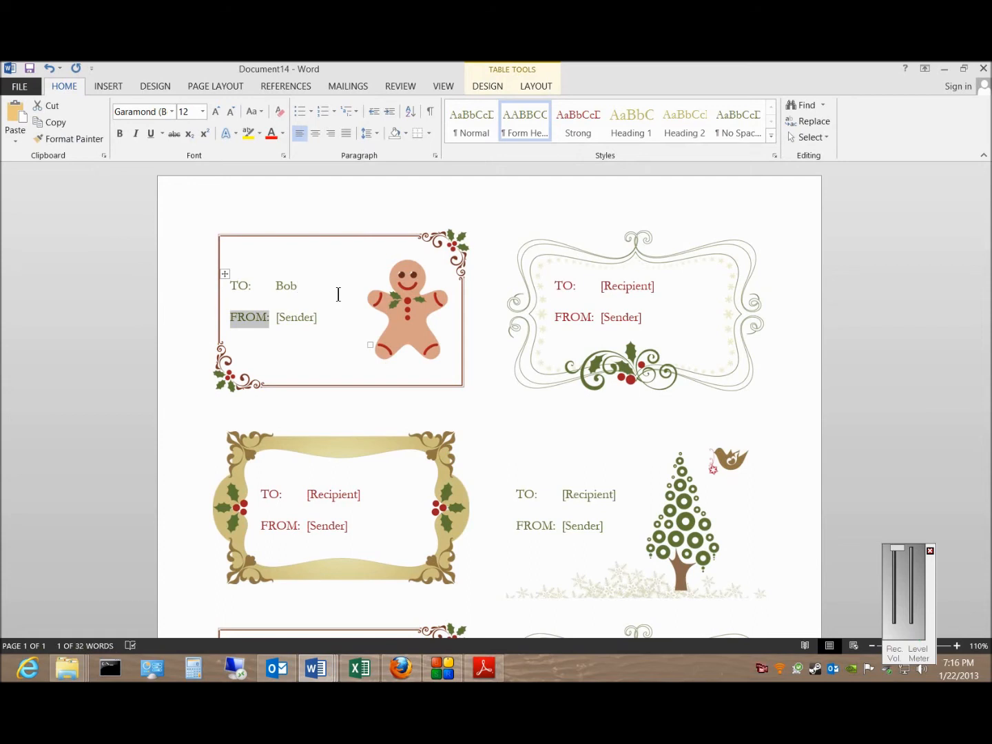
type("Bob")
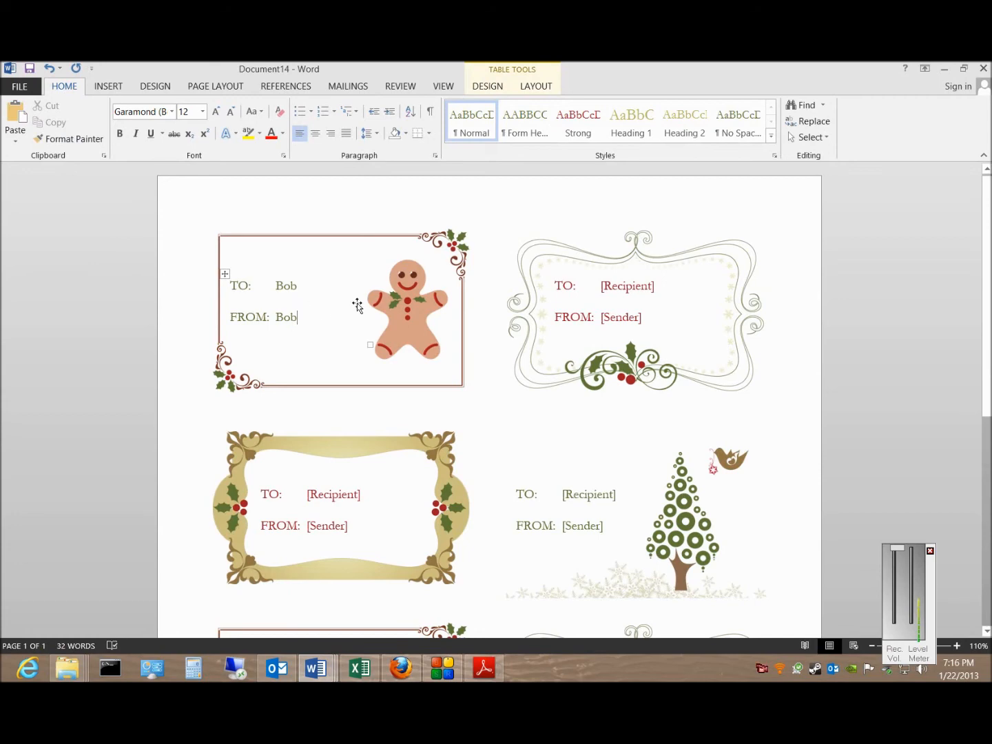
mouse_move(445, 353)
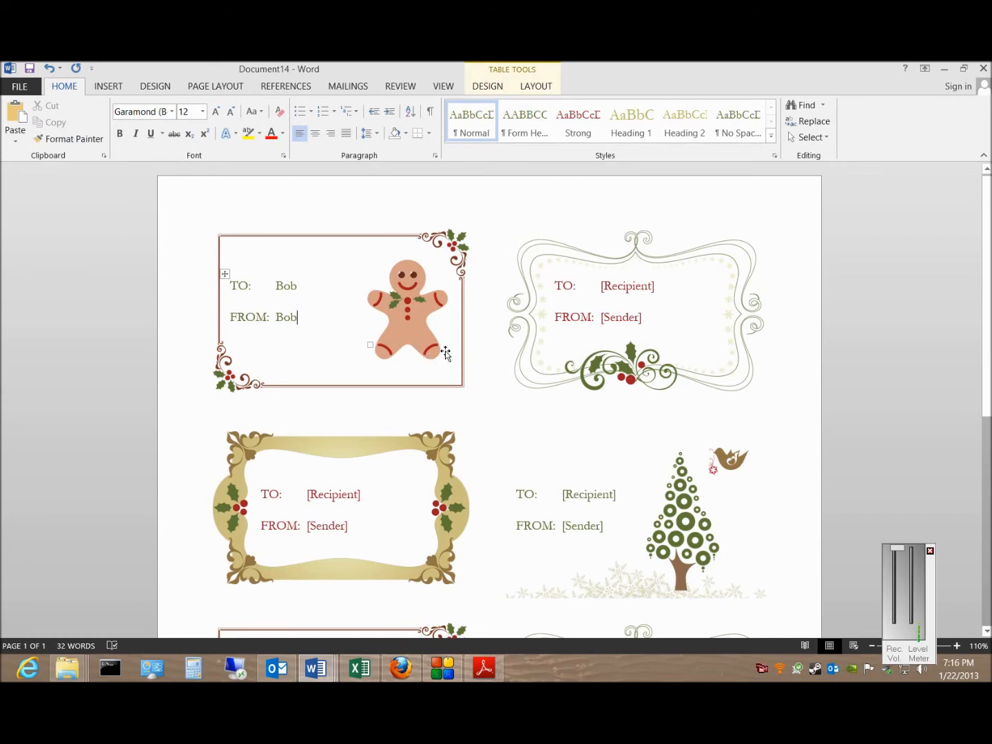
mouse_move(539, 338)
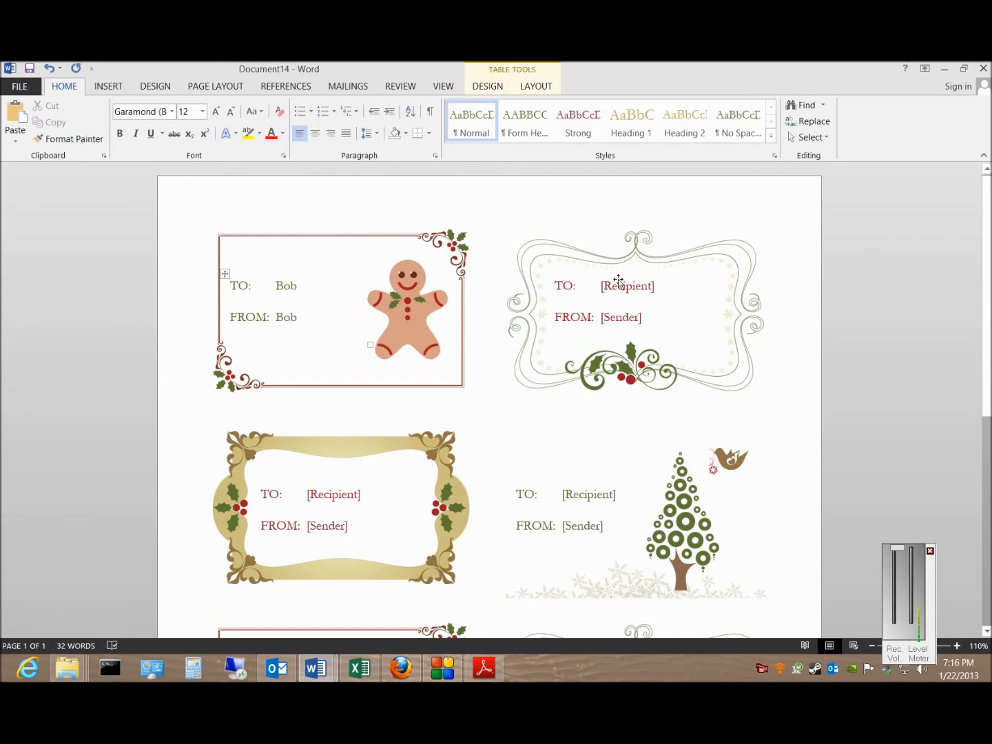
mouse_move(382, 353)
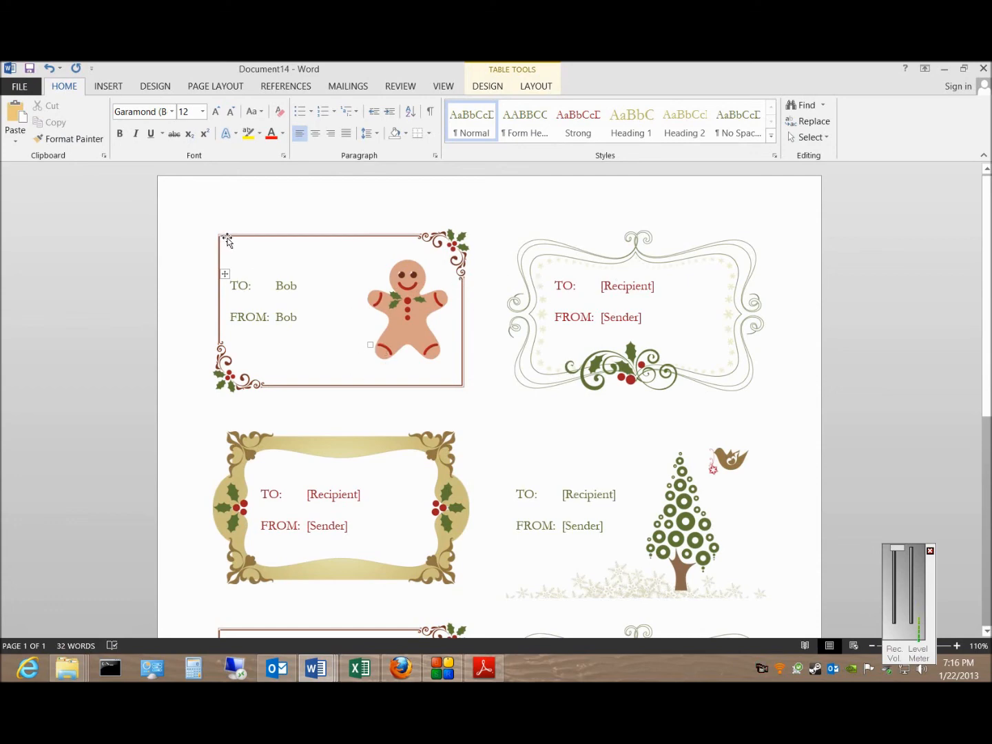
mouse_move(374, 320)
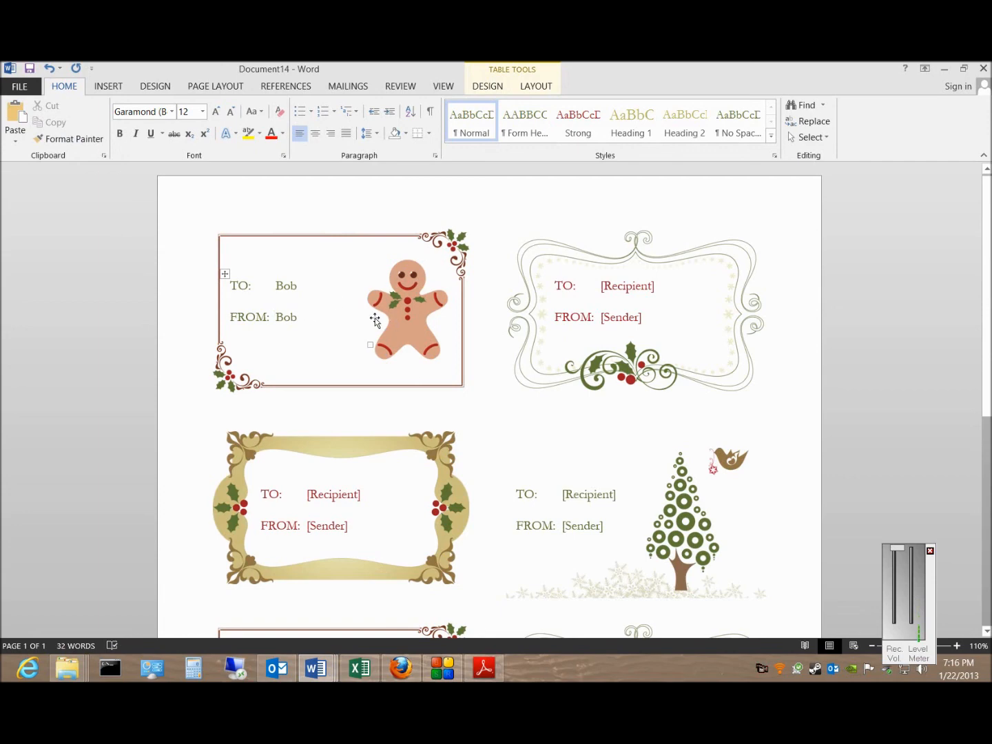